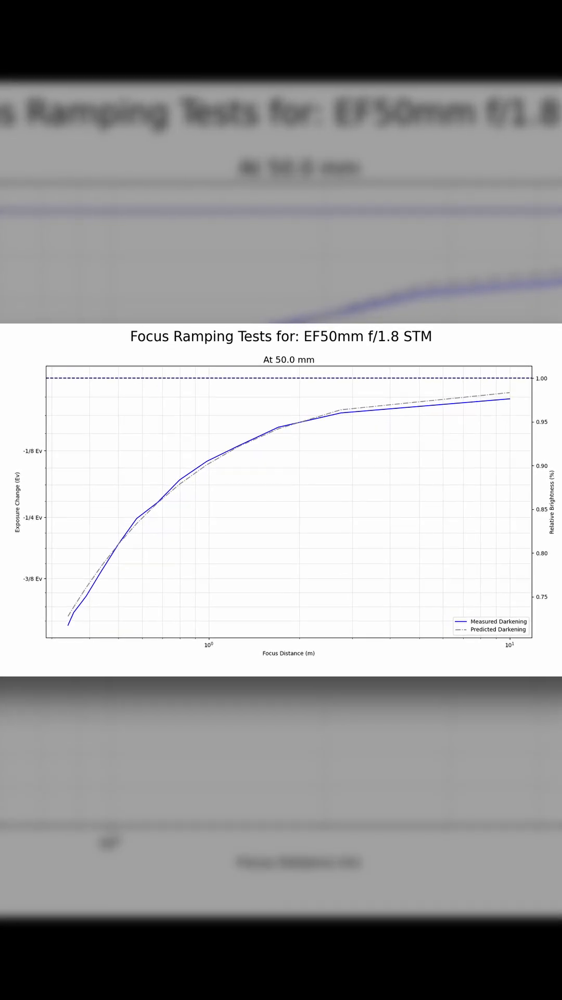
scroll("down", 3)
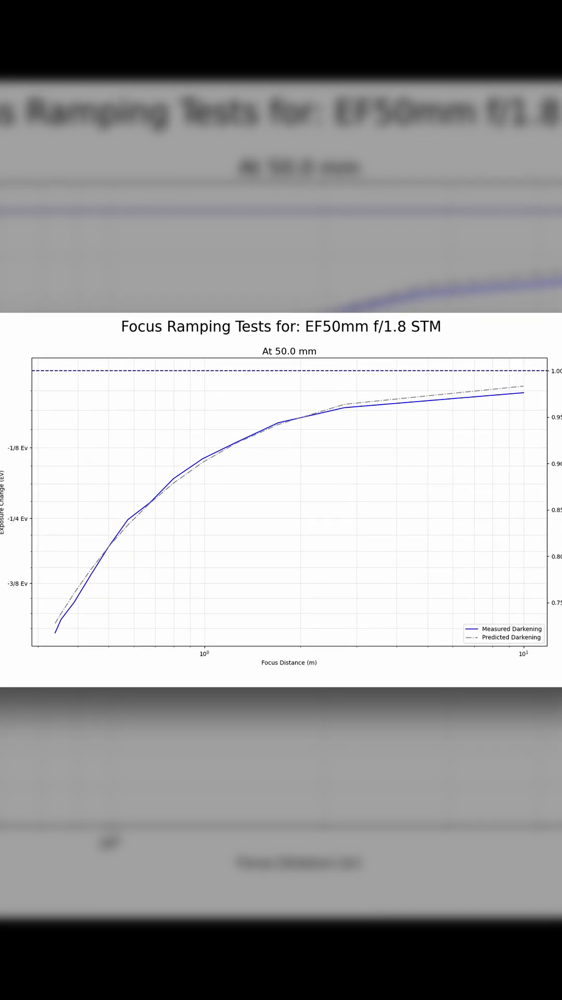